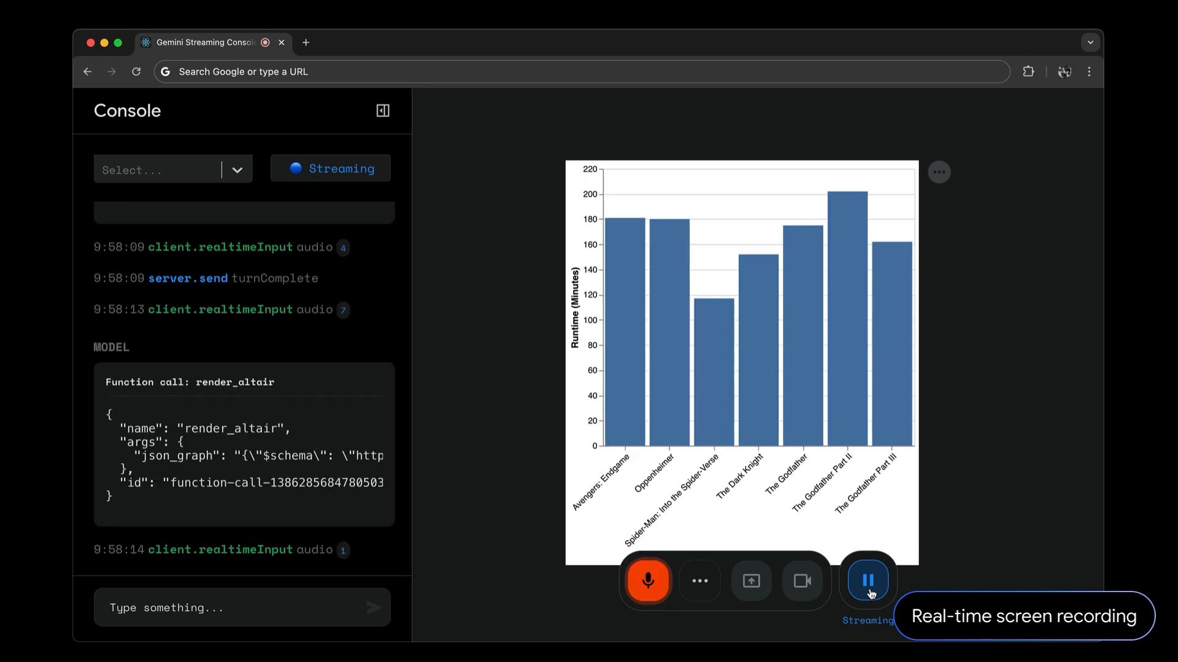
# Step: Run the prompt requesting phone numbers, addresses and short descriptions of the NYC restaurants in a table
pyautogui.click(867, 580)
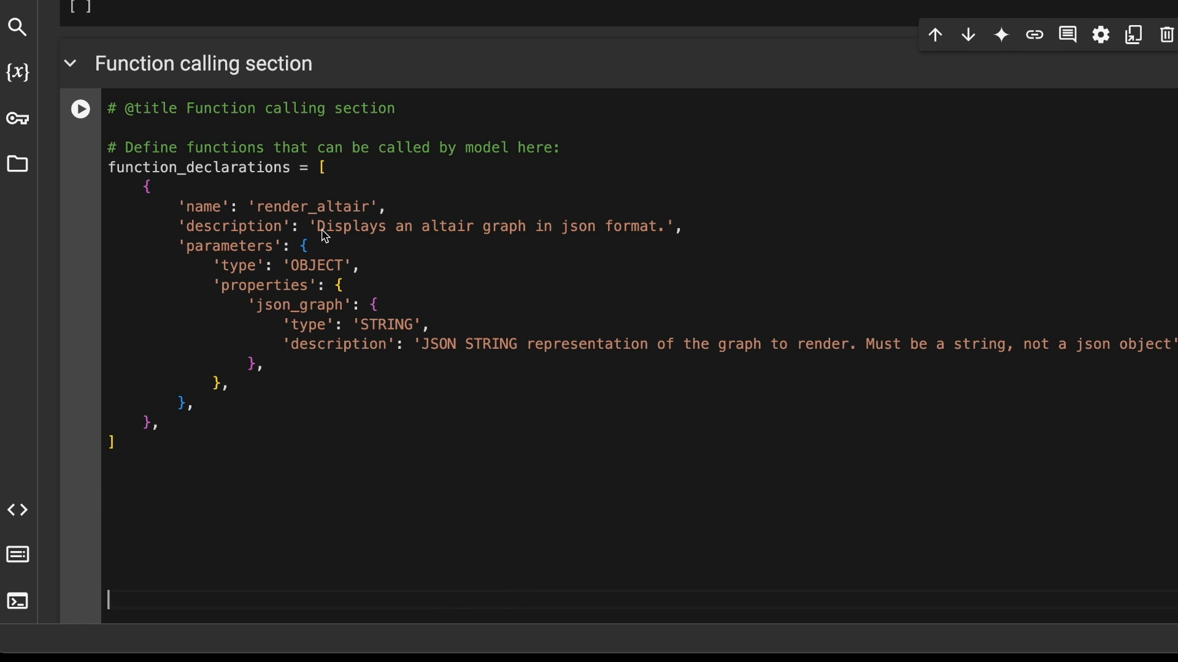
pyautogui.moveTo(319, 226); pyautogui.dragTo(656, 227)
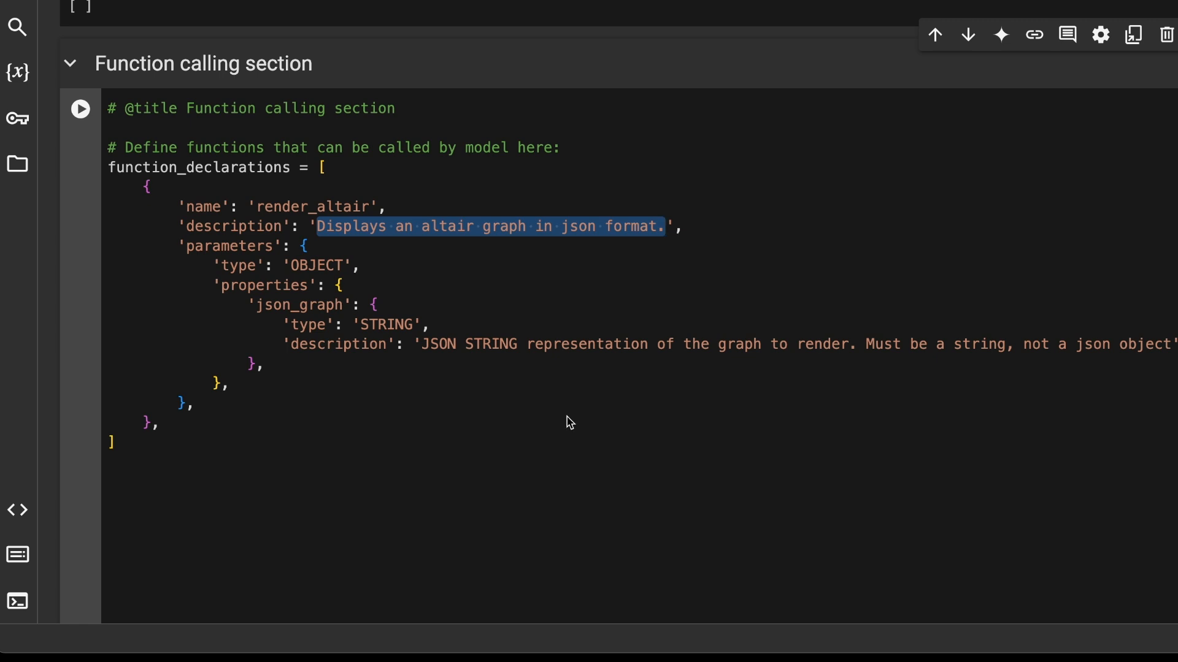
pyautogui.moveTo(683, 147)
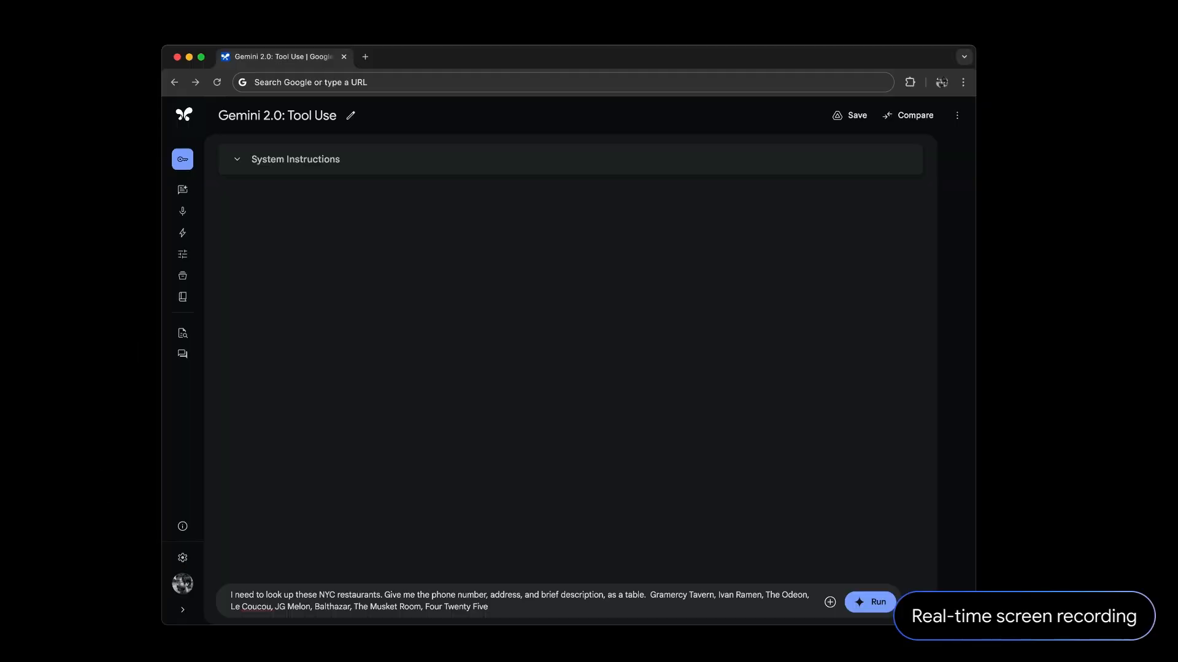
pyautogui.click(870, 602)
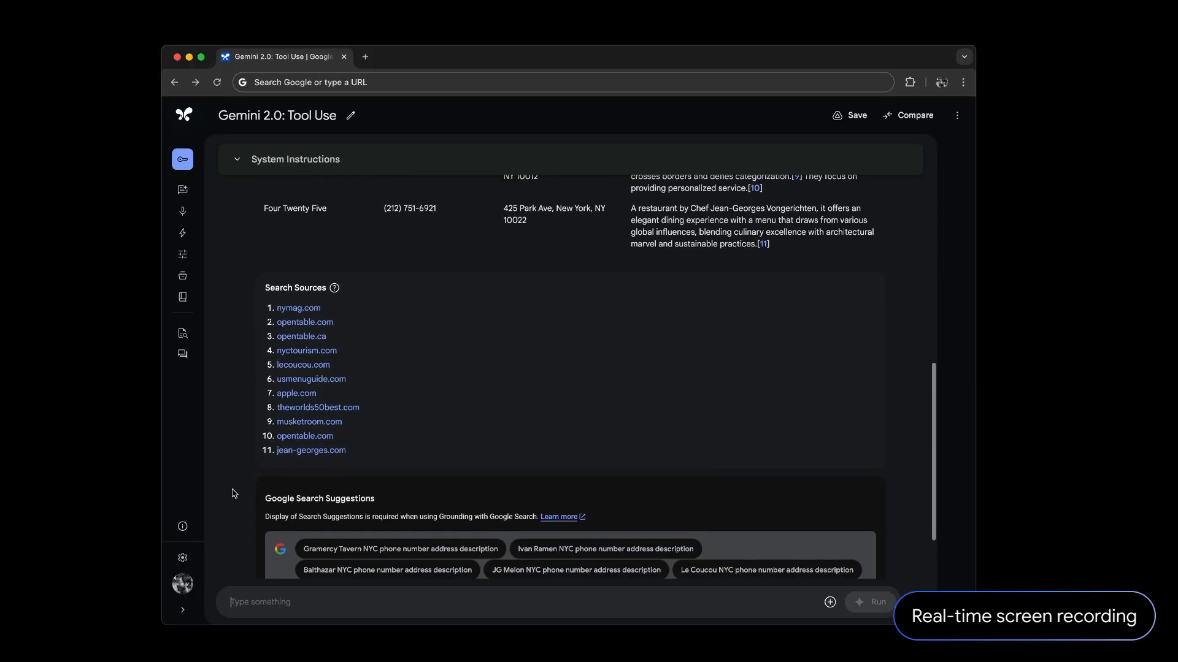
pyautogui.scroll(-3)
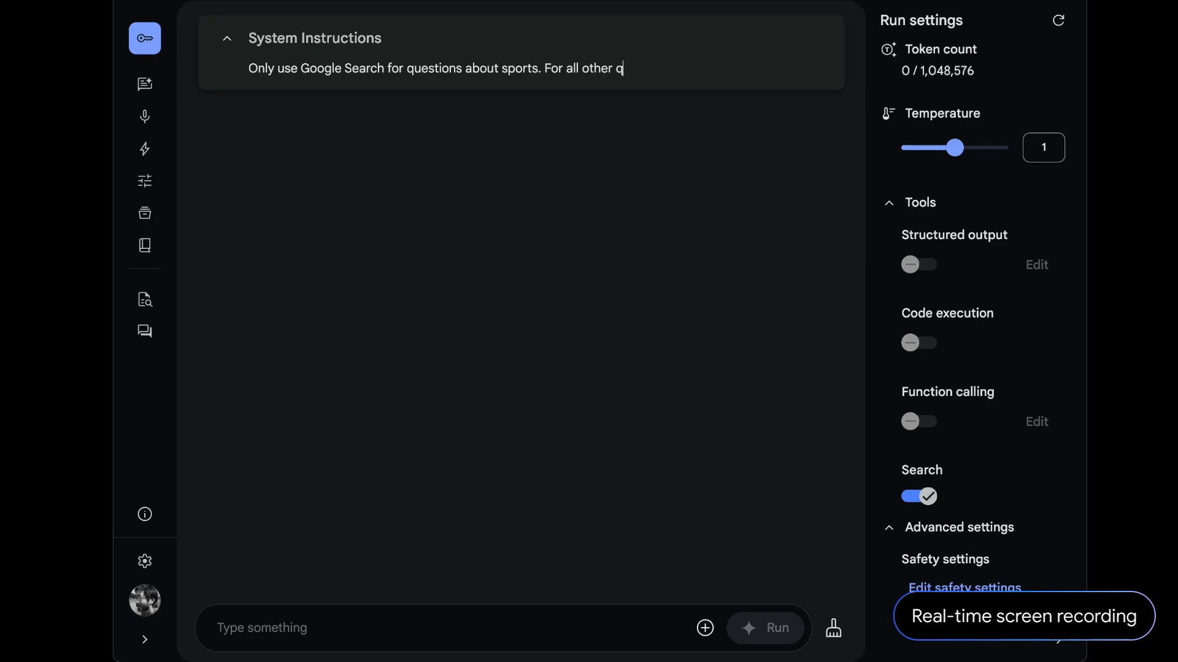
# Step: Finish the system instruction with 'questions, do not use Google Search.'
pyautogui.write('uestions, do not use')
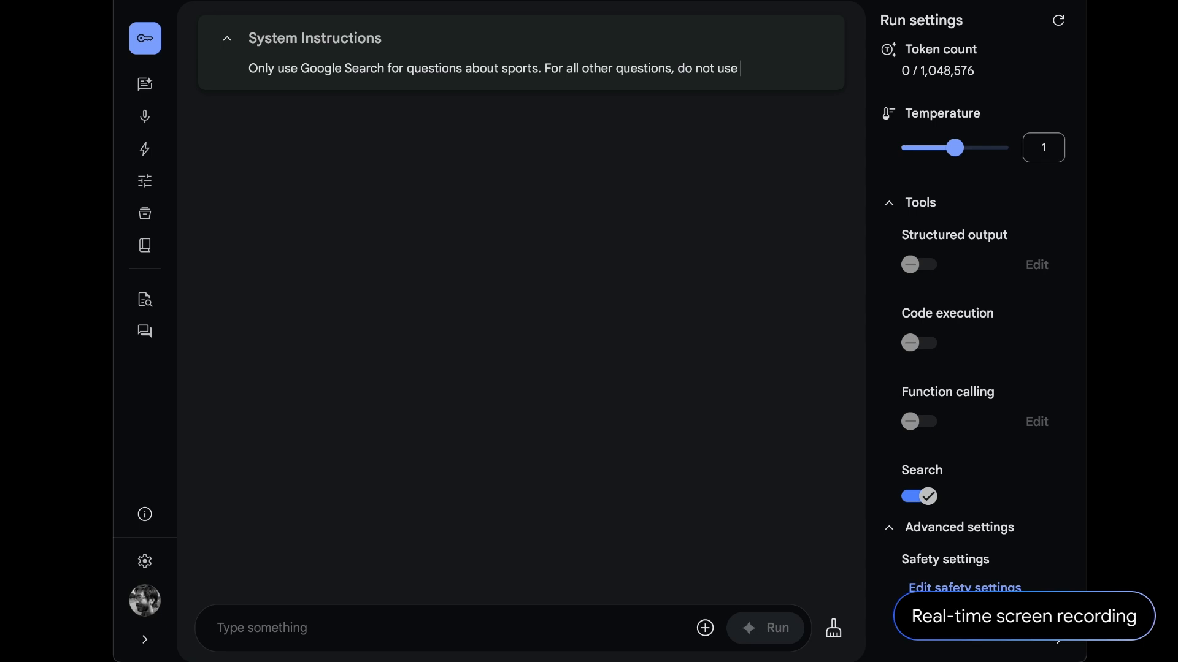
pyautogui.write('Google Search.')
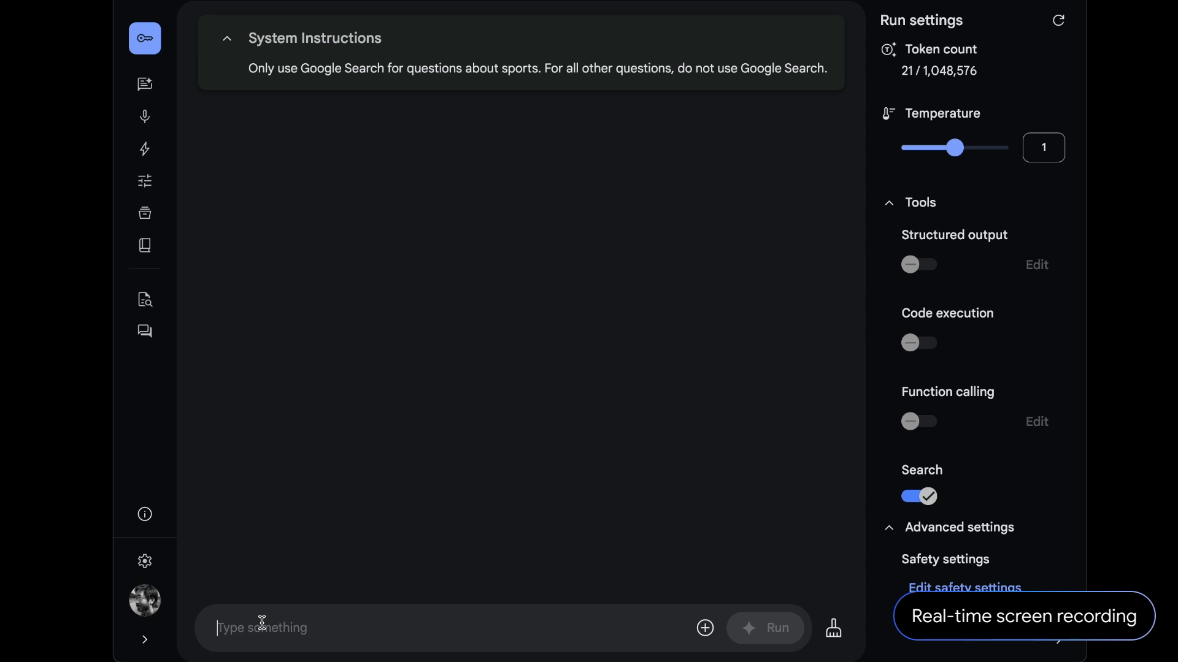
# Step: Ask 'who wrote sherlock holmes?' and start typing the World Series question
pyautogui.write('who wrote sh')
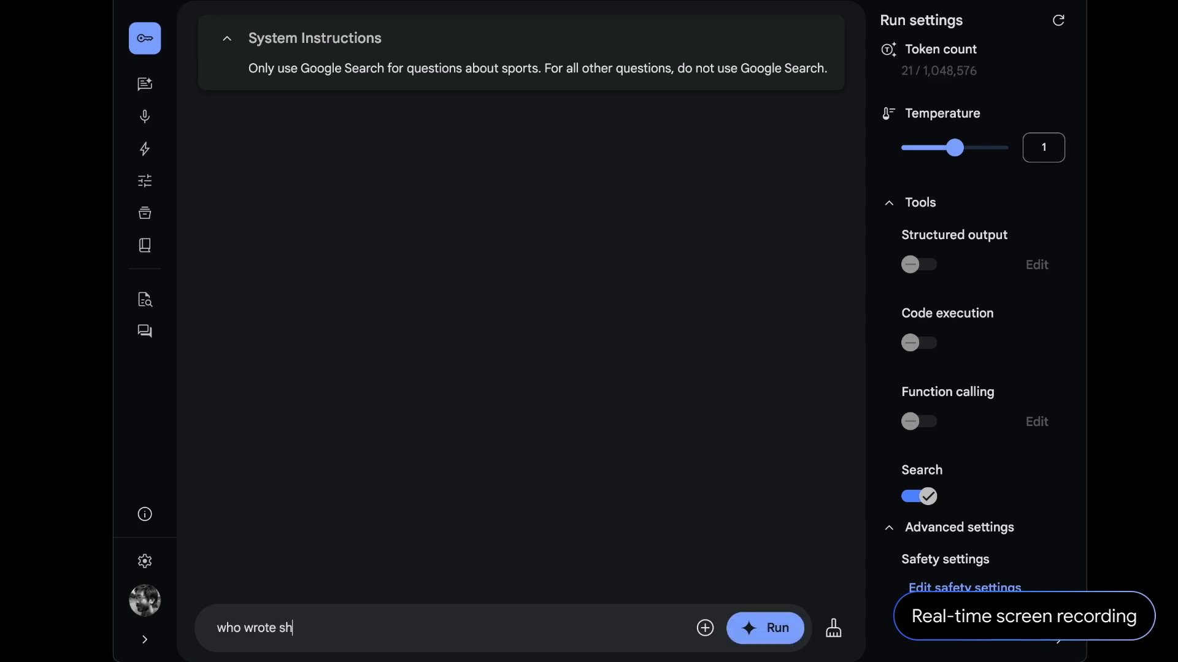
pyautogui.click(765, 629)
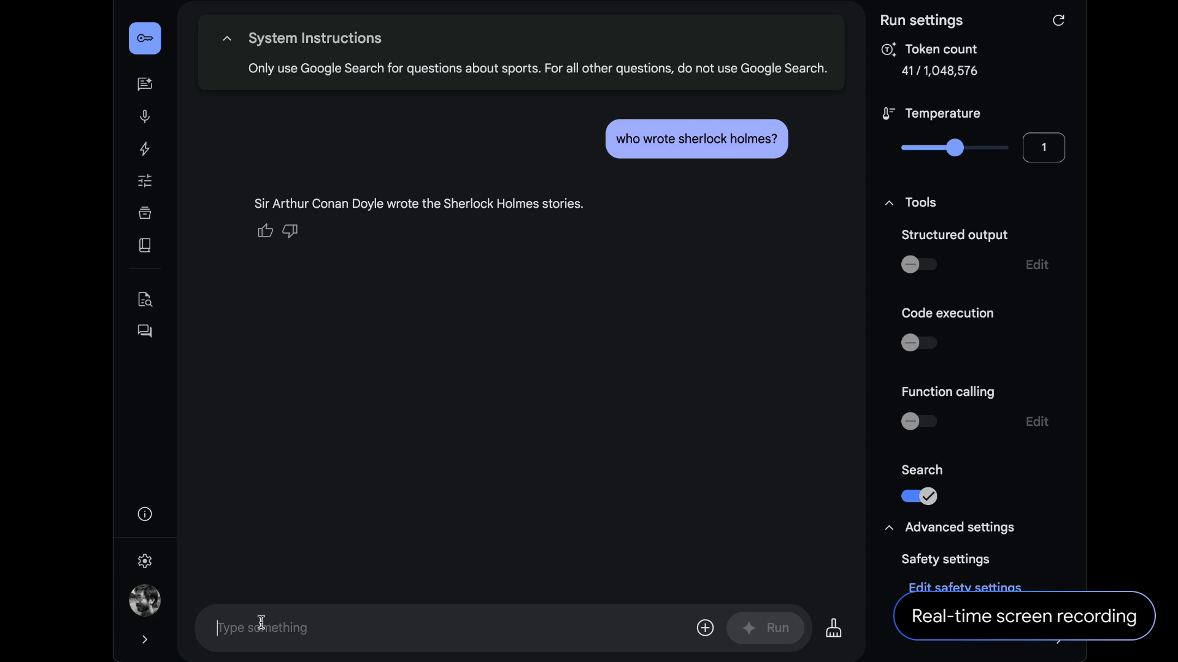
pyautogui.write('who won the wo')
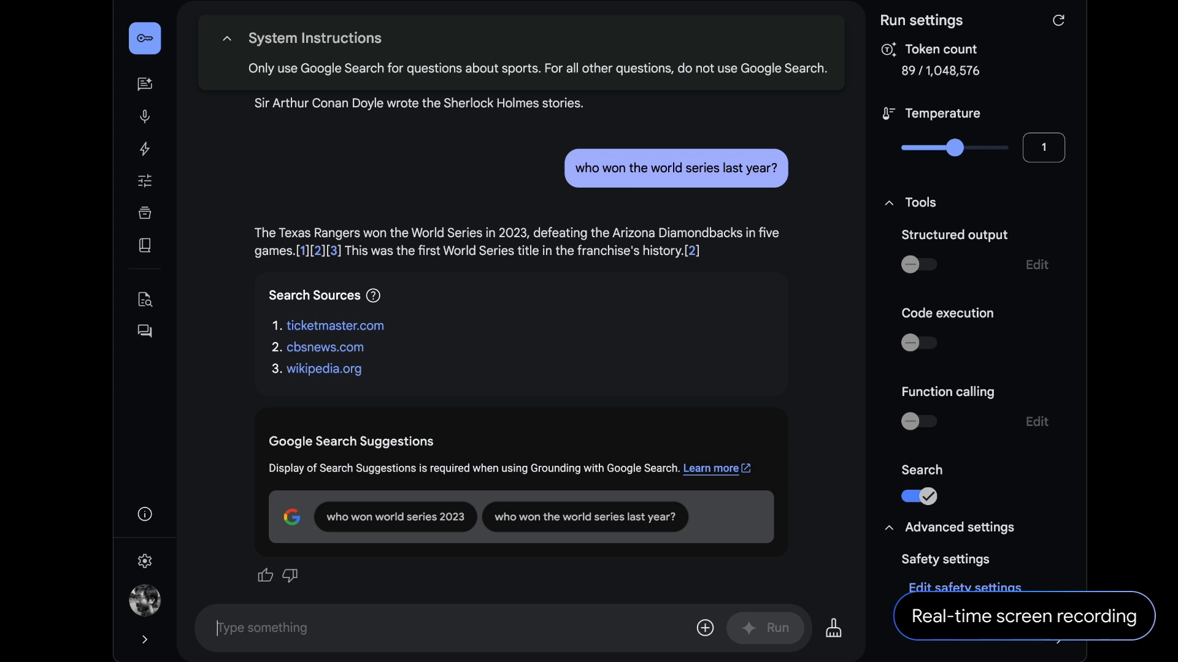
pyautogui.moveTo(262, 629)
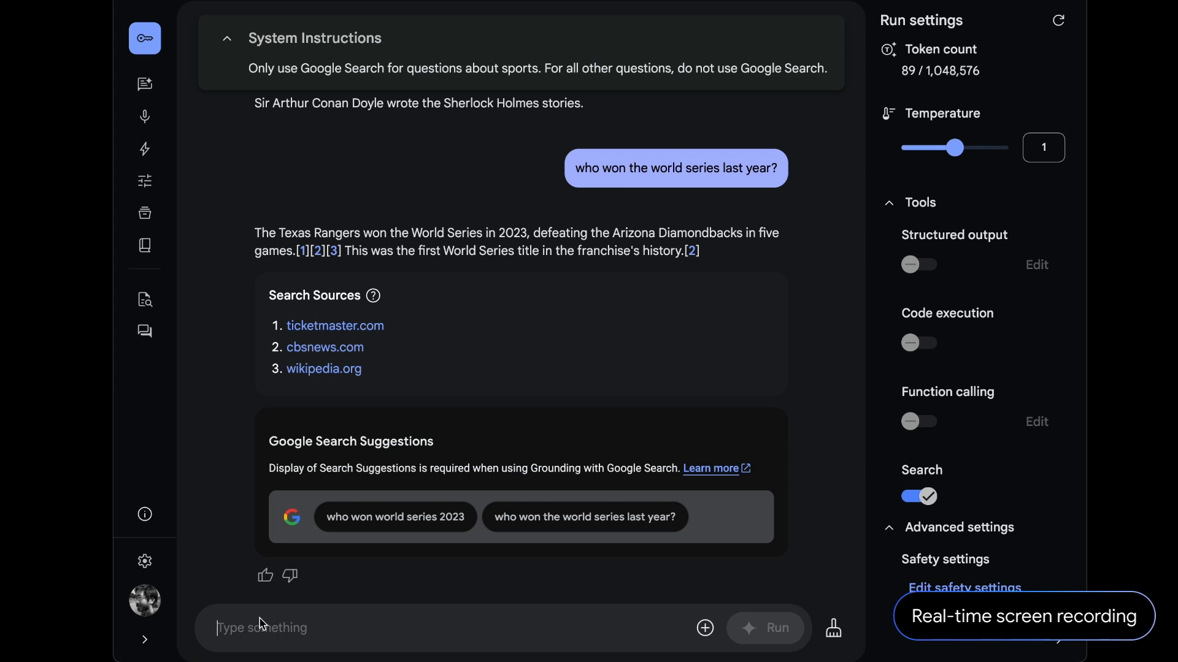
pyautogui.moveTo(208, 566)
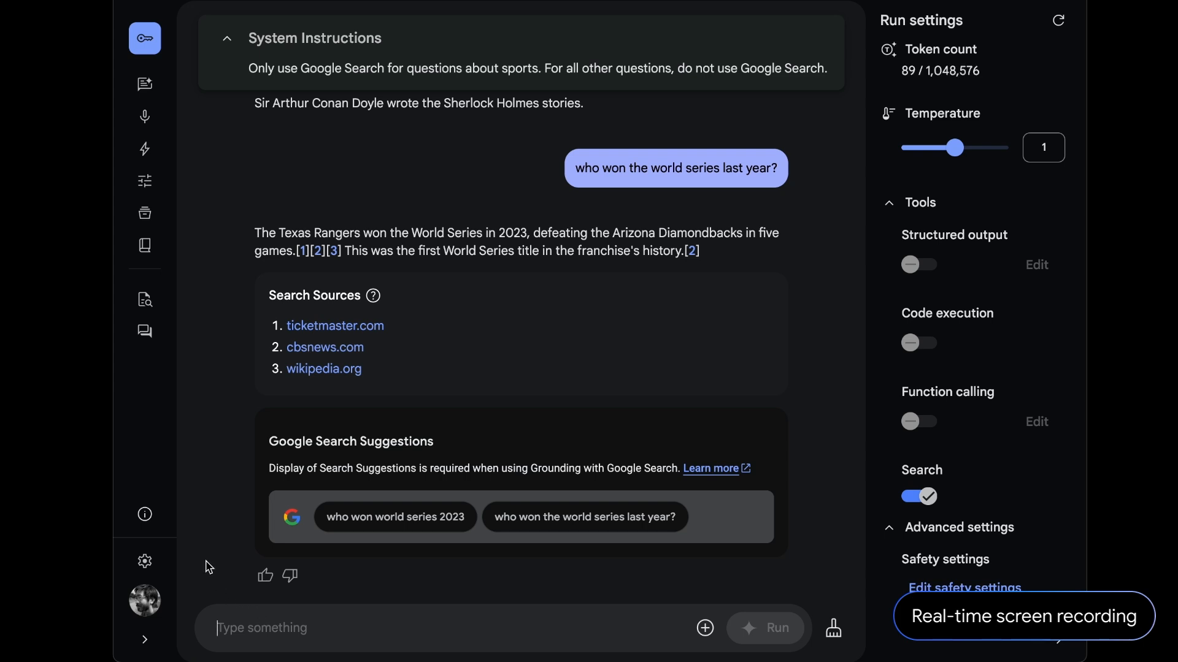